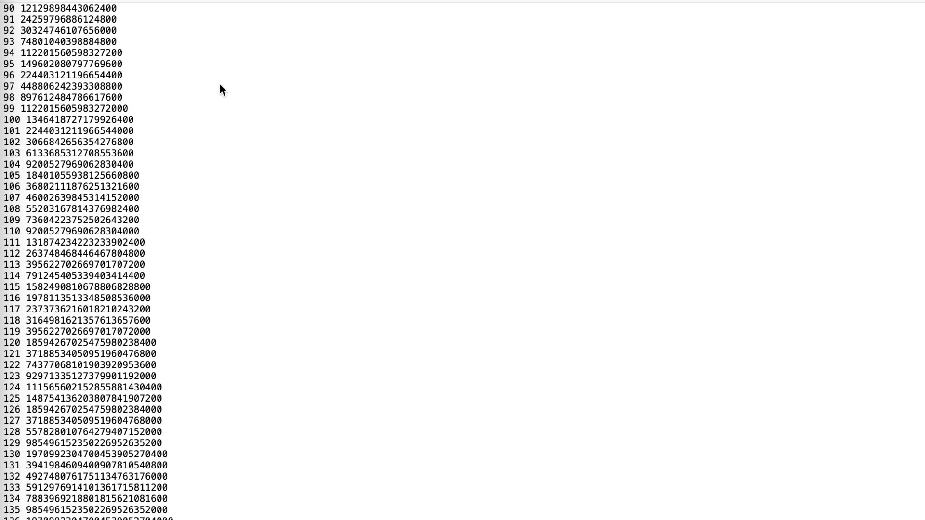
scroll("down", 3)
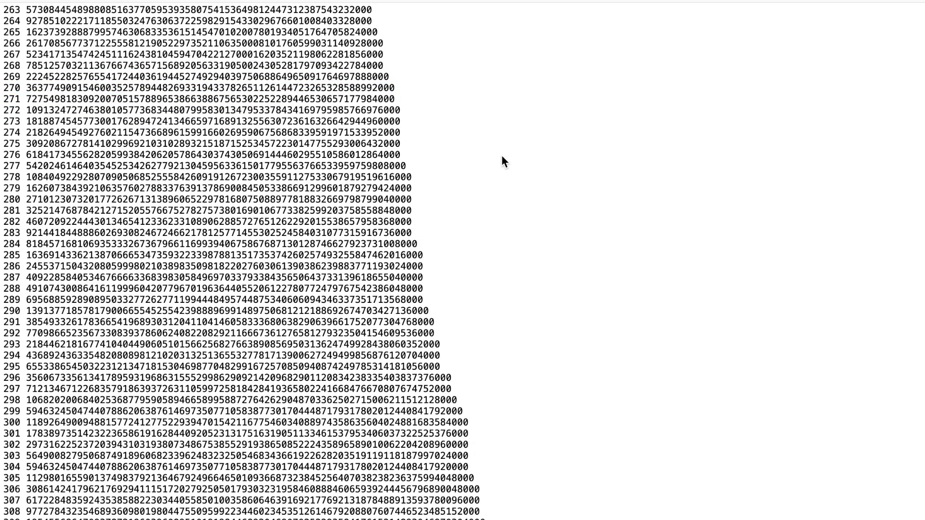
scroll("down", 3)
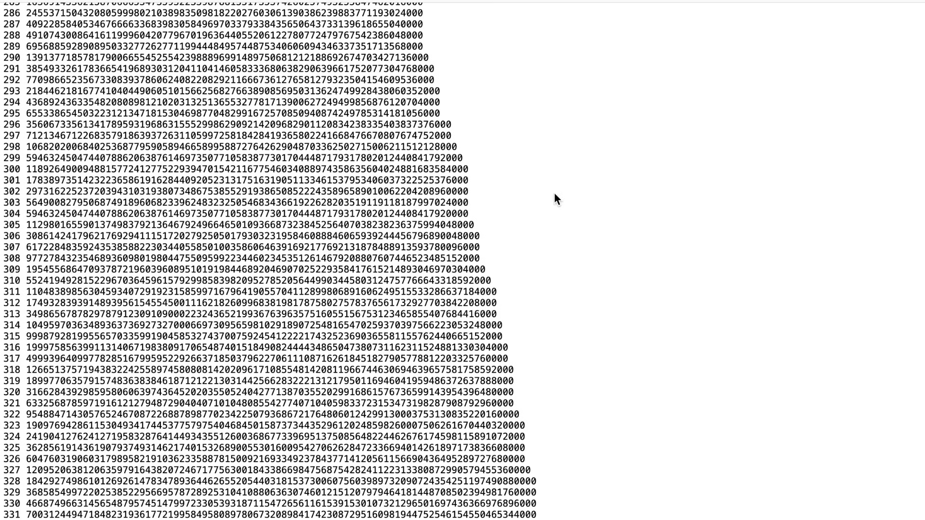
scroll("down", 3)
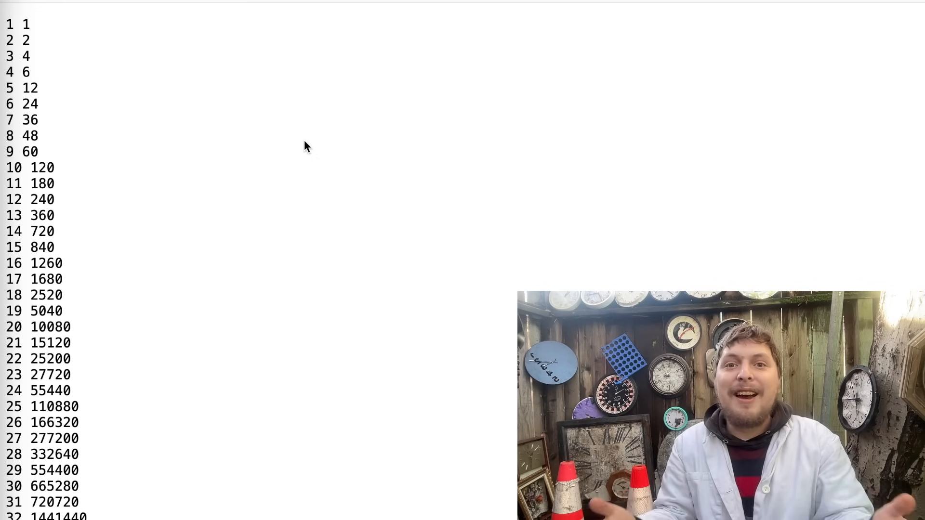
scroll("down", 3)
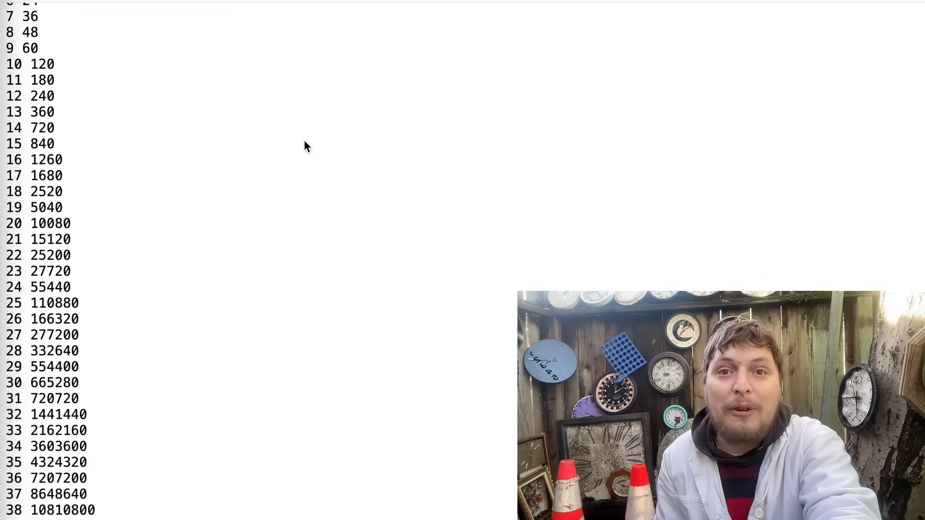
scroll("down", 3)
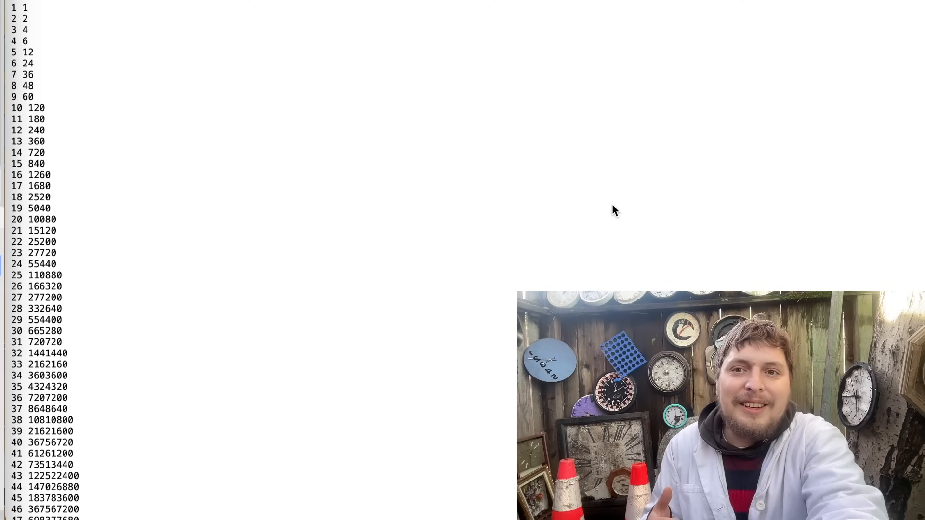
scroll("down", 3)
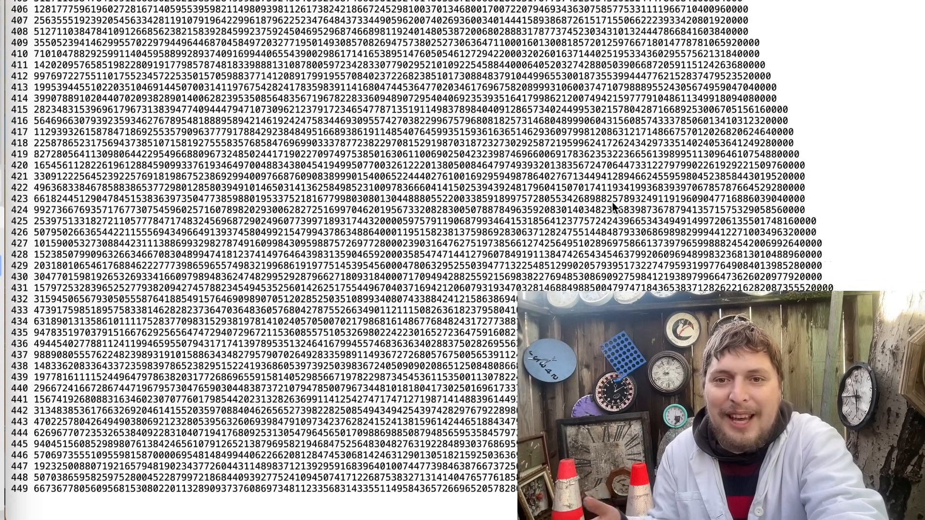
scroll("down", 3)
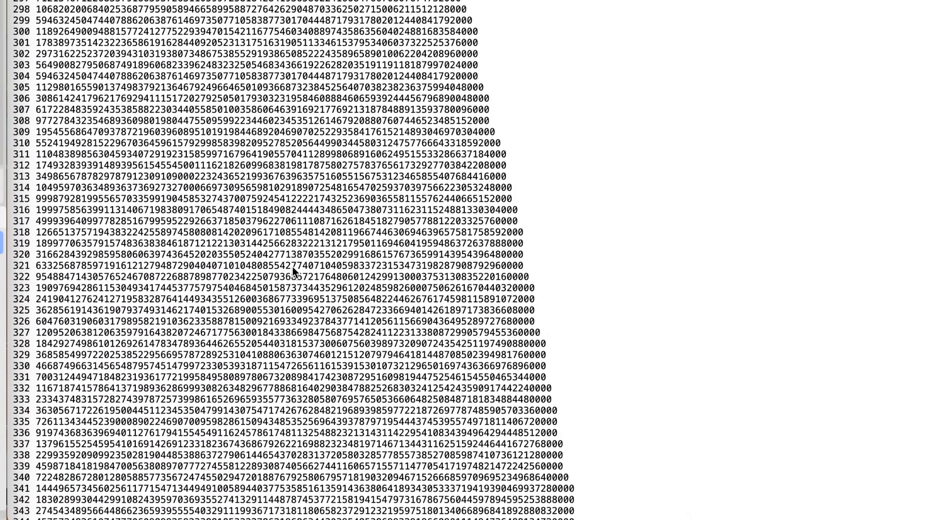
scroll("up", 3)
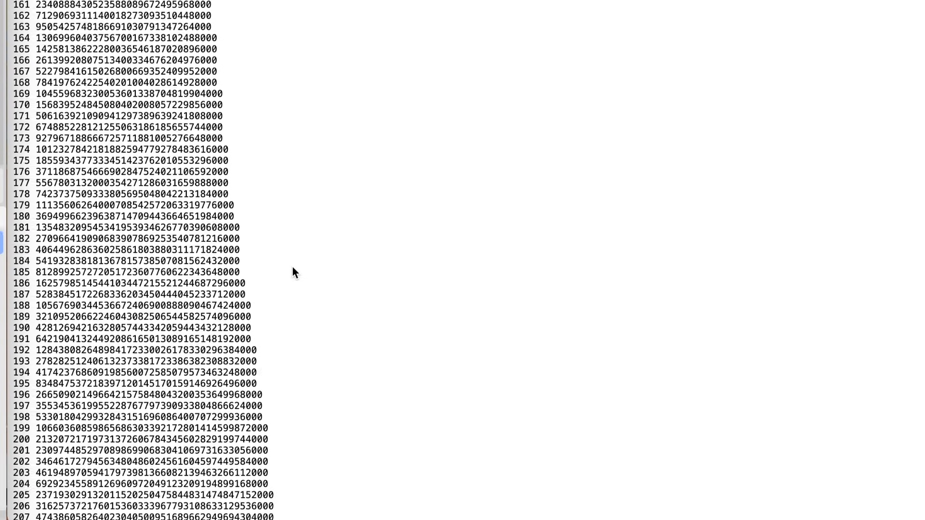
scroll("up", 3)
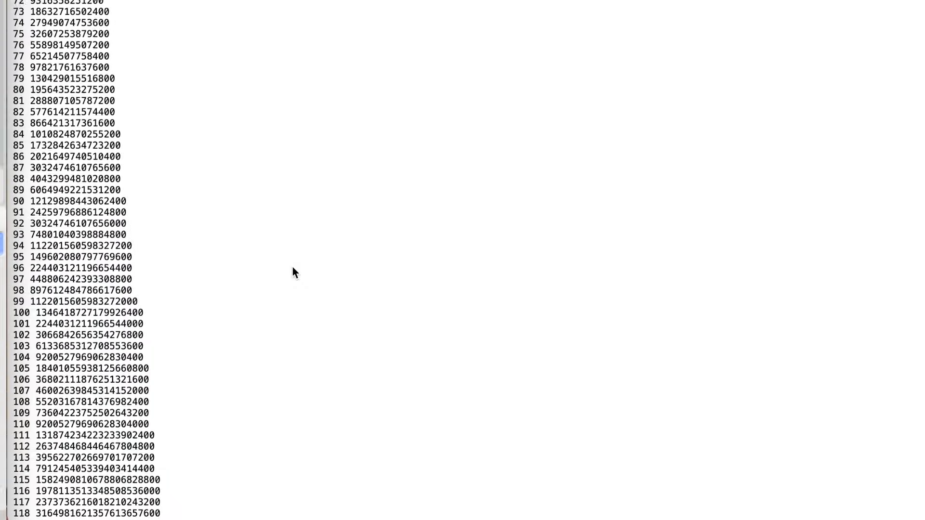